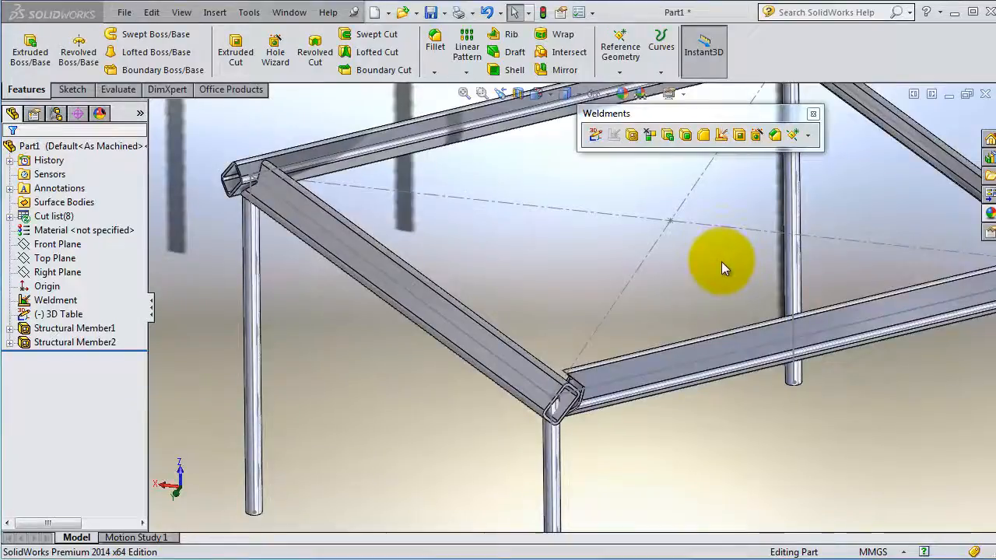
mouse_move(666, 269)
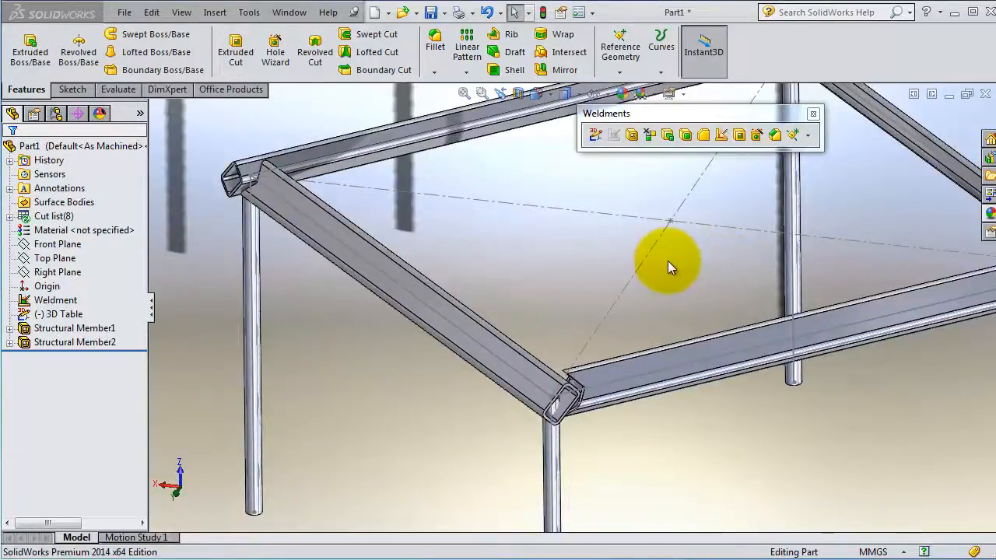
Set End butt corner treatment on Structural Member1 (ISO 70×40×5 tube), then reopen it
drag(669, 265, 727, 278)
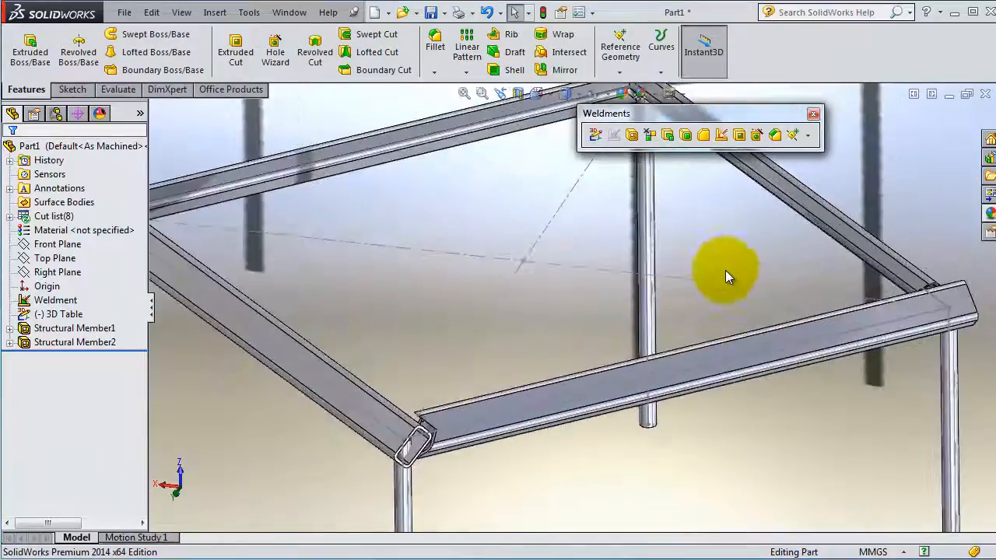
click(75, 342)
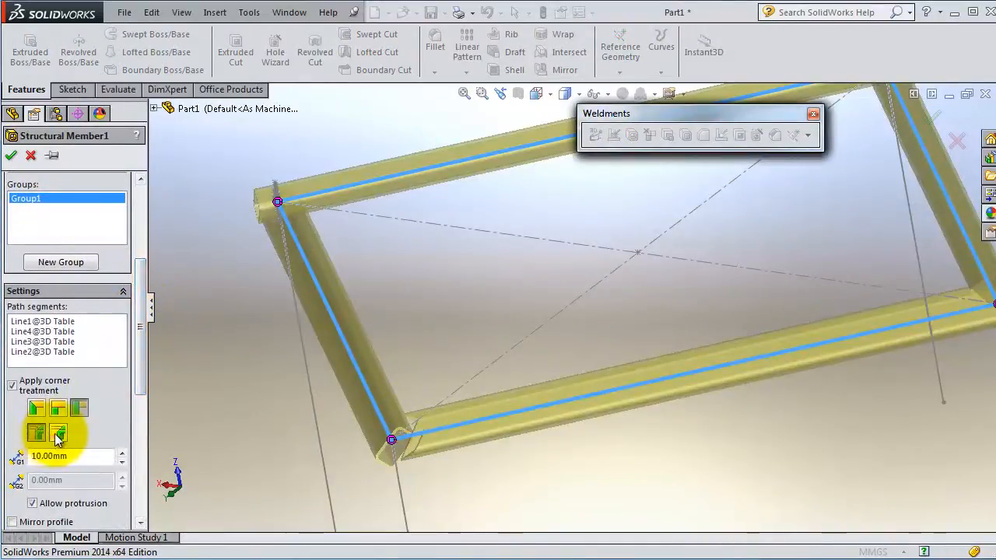
click(37, 434)
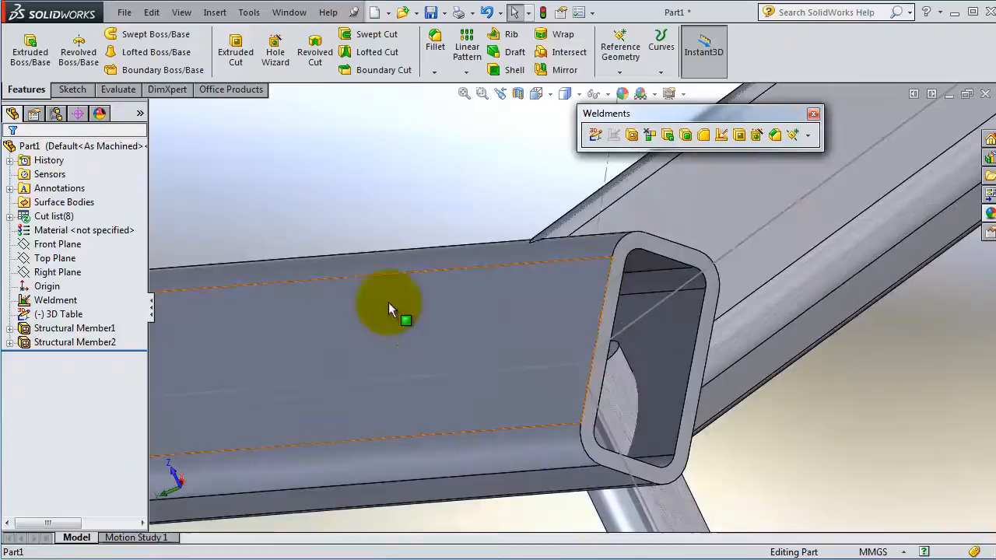
click(75, 328)
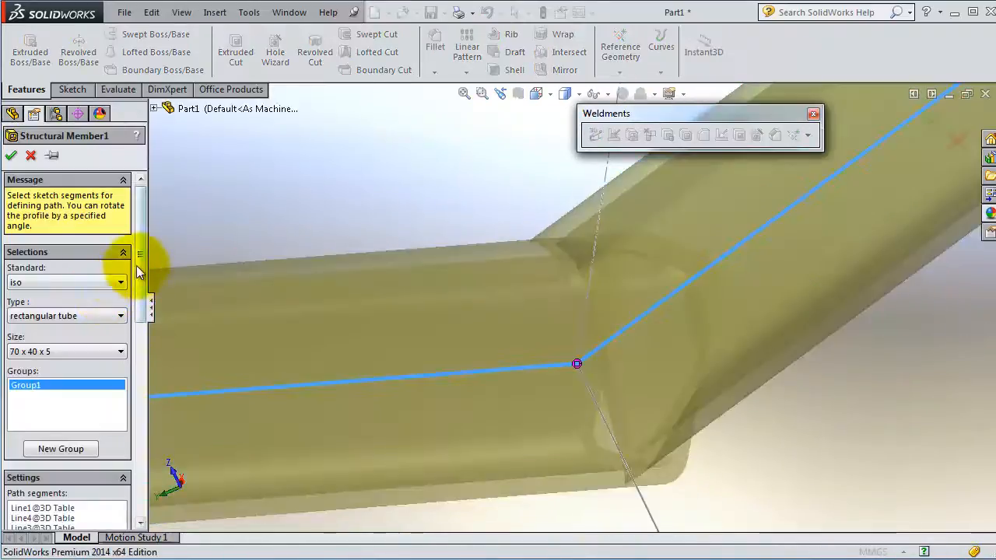
Uncheck Allow protrusion on Structural Member1 and accept the edit
scroll(down, 3)
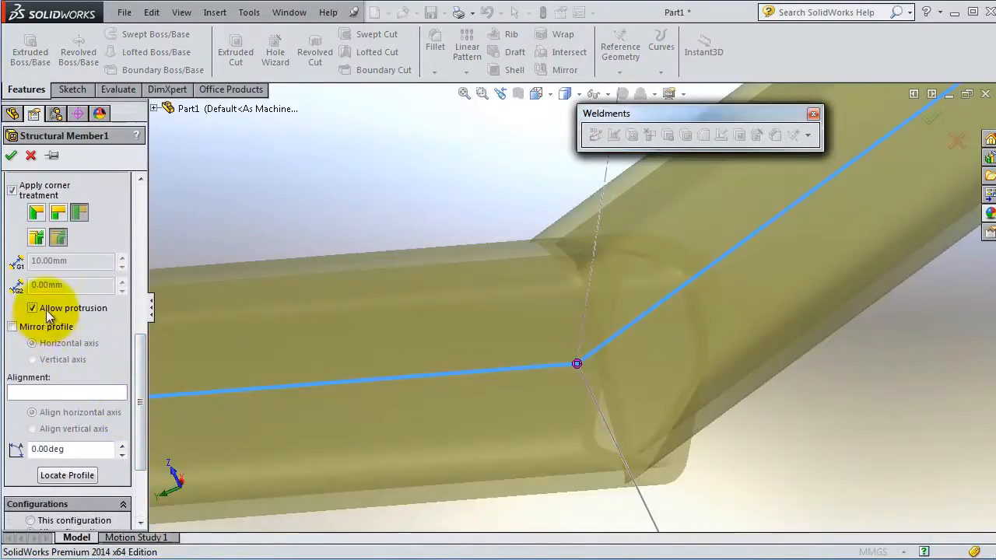
click(33, 308)
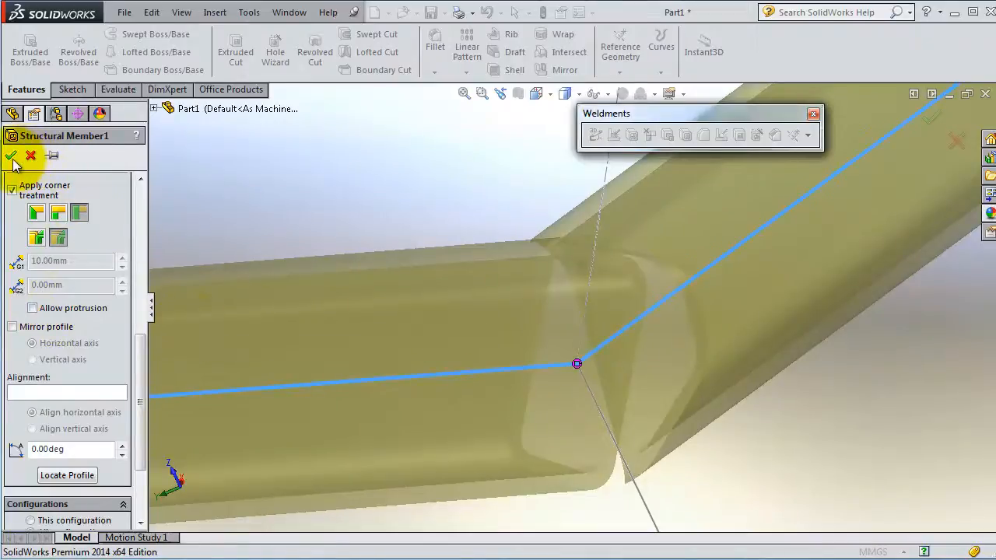
click(11, 157)
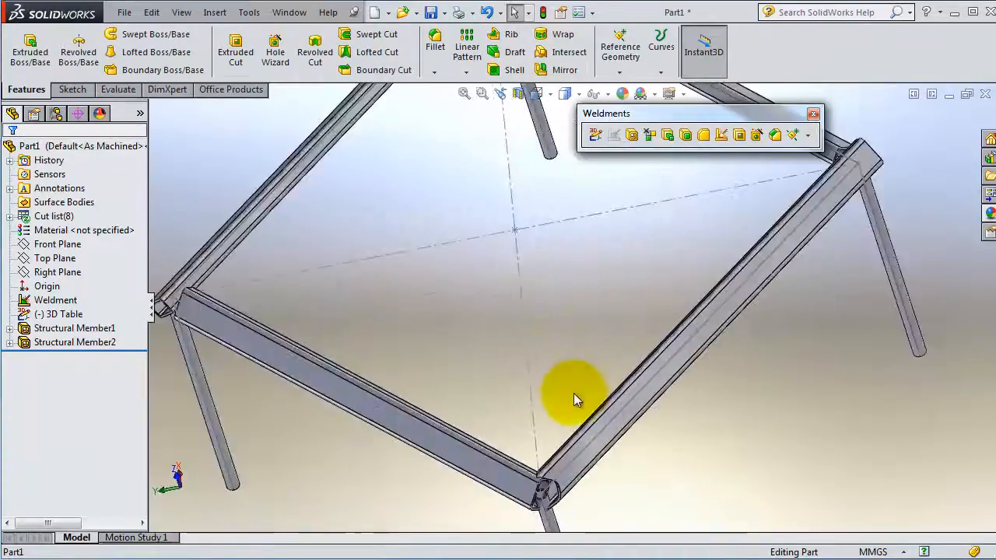
Reopen Structural Member1 from the FeatureManager tree for editing
click(75, 328)
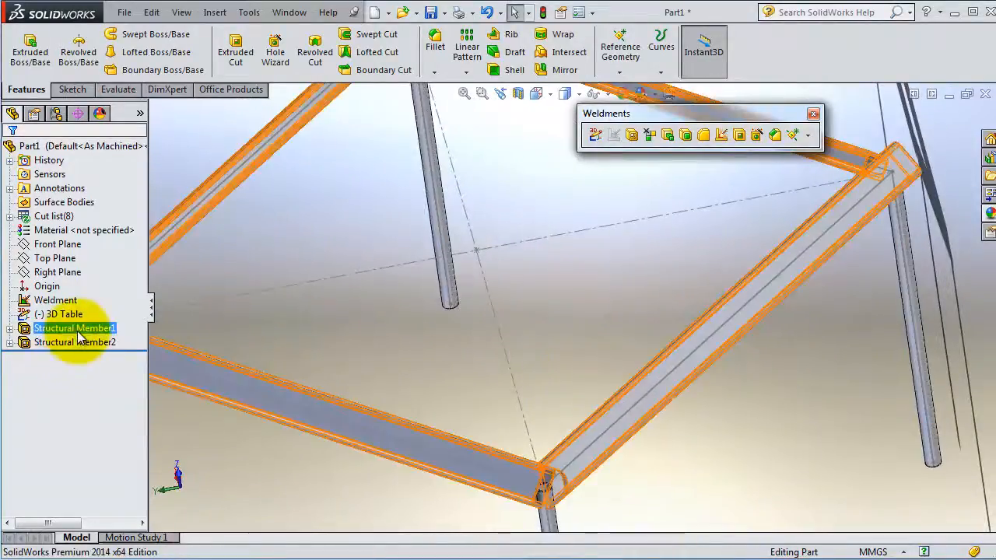
double_click(74, 327)
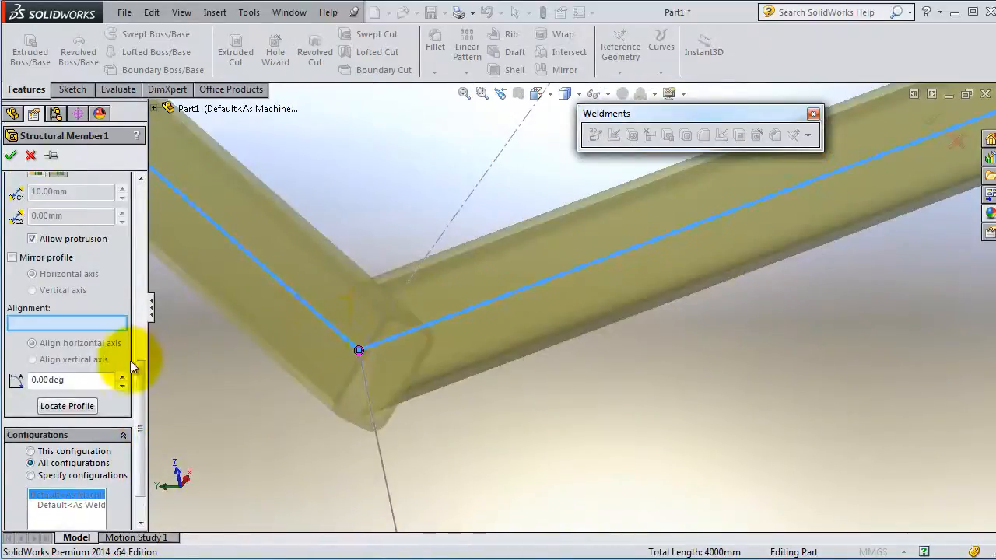
Rotate the Structural Member1 tube profile 45 degrees, inspect a corner, and confirm
click(122, 376)
text(45)
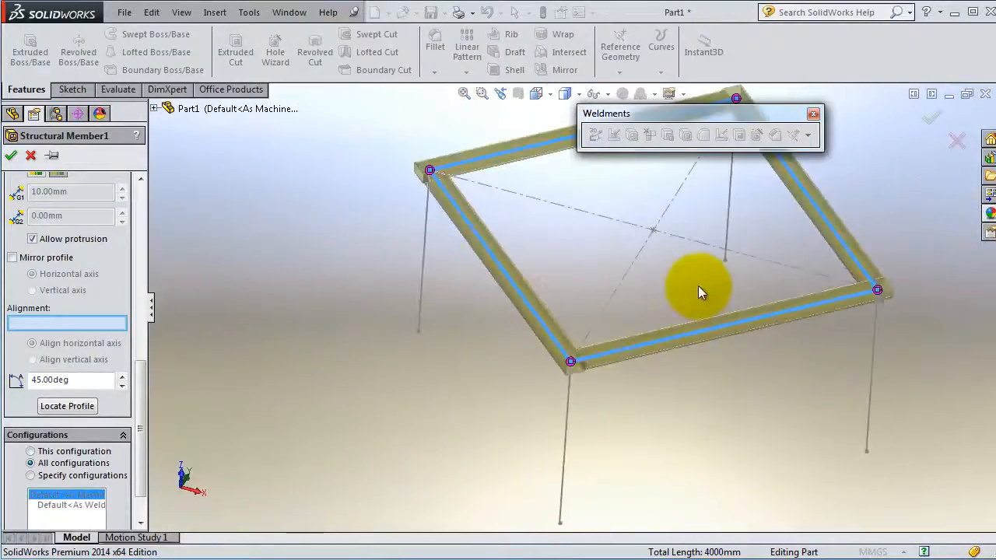
drag(700, 292, 622, 321)
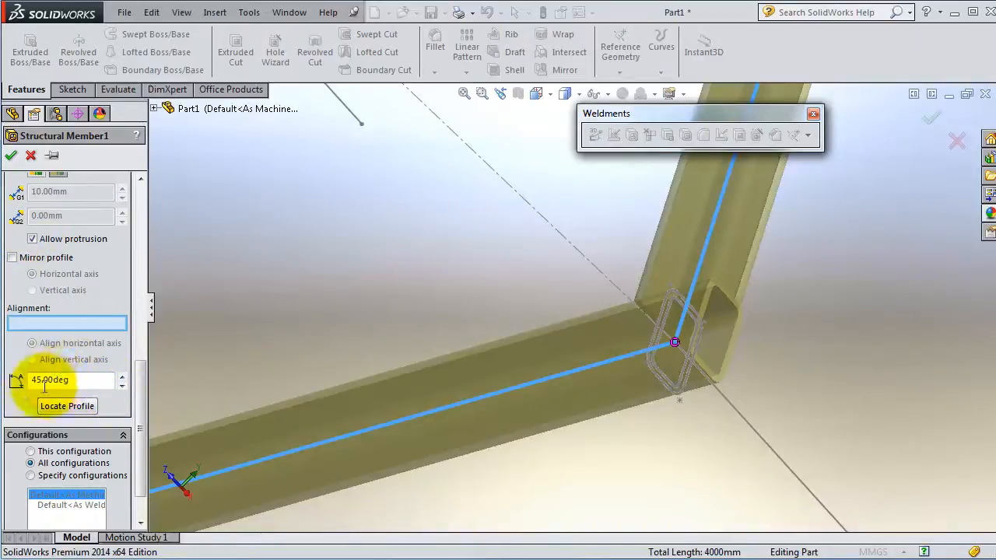
click(11, 155)
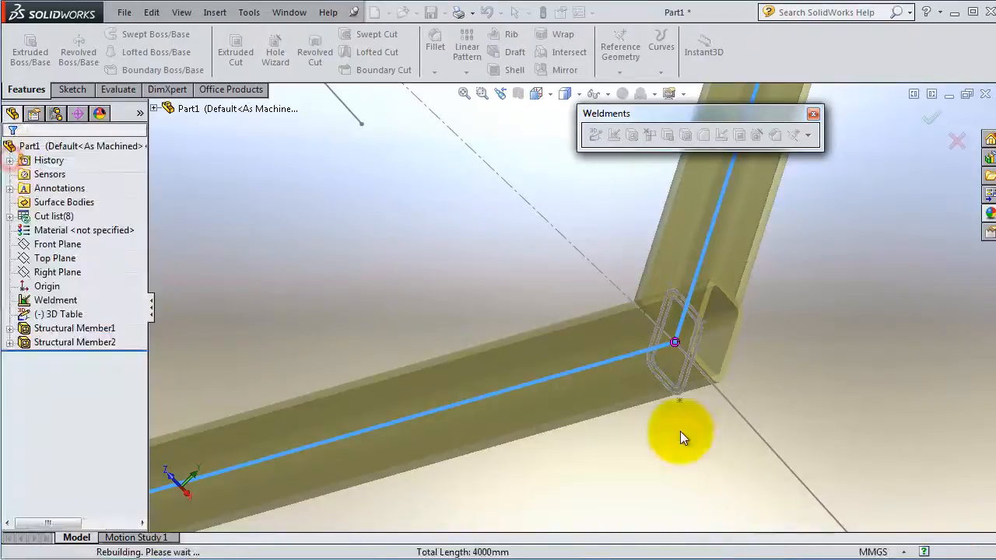